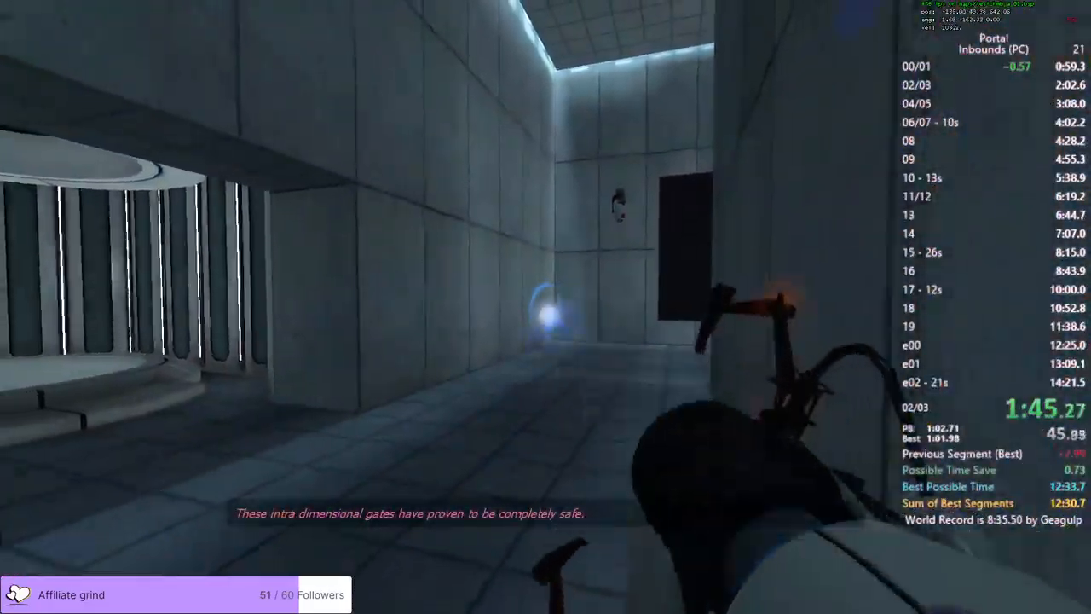
mouse_move(546, 307)
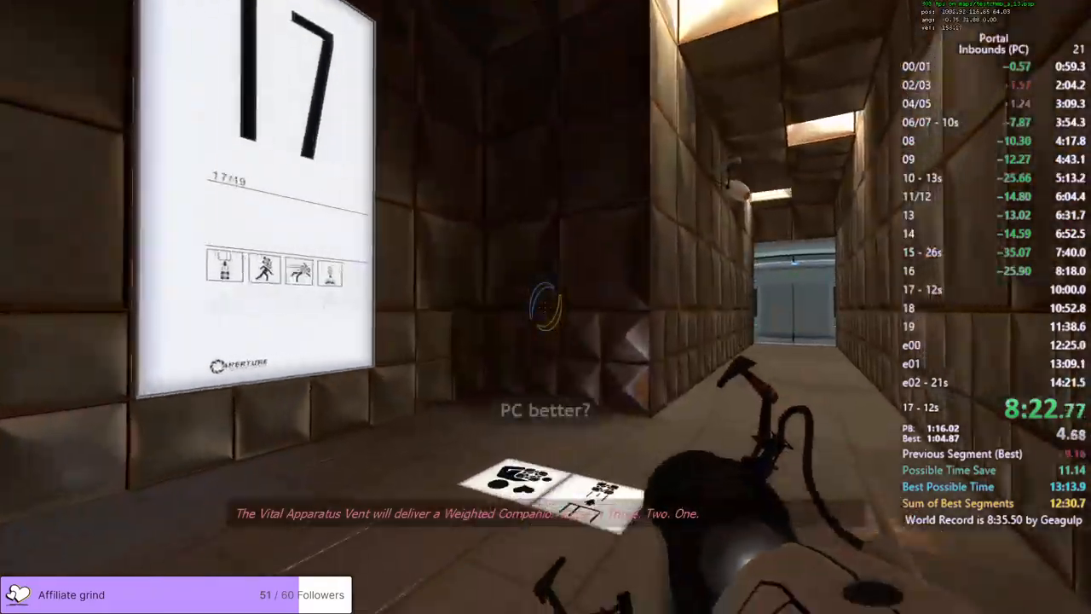
mouse_move(545, 307)
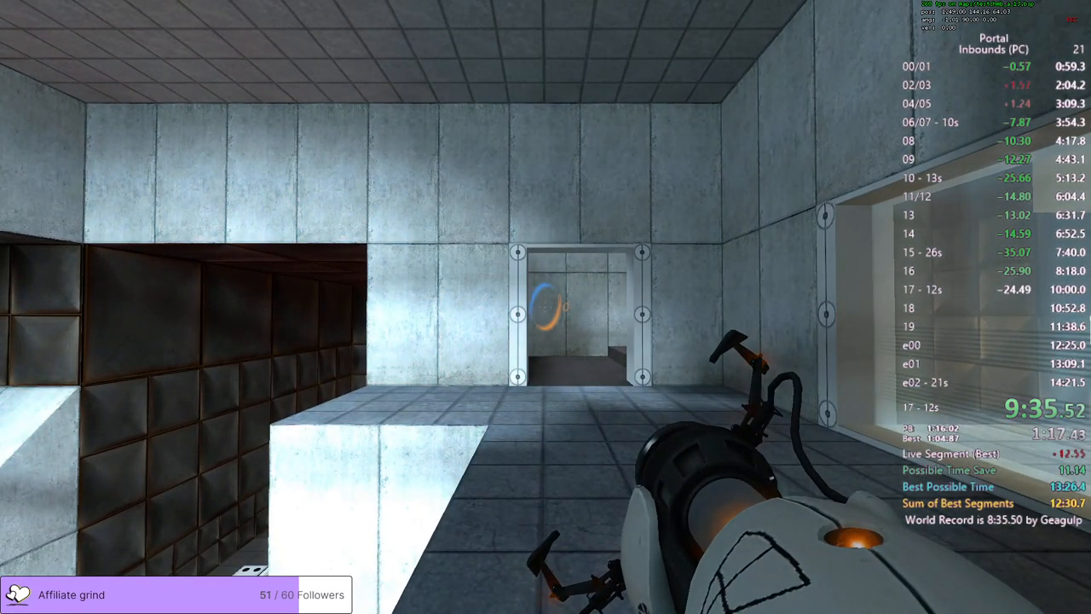
mouse_move(545, 306)
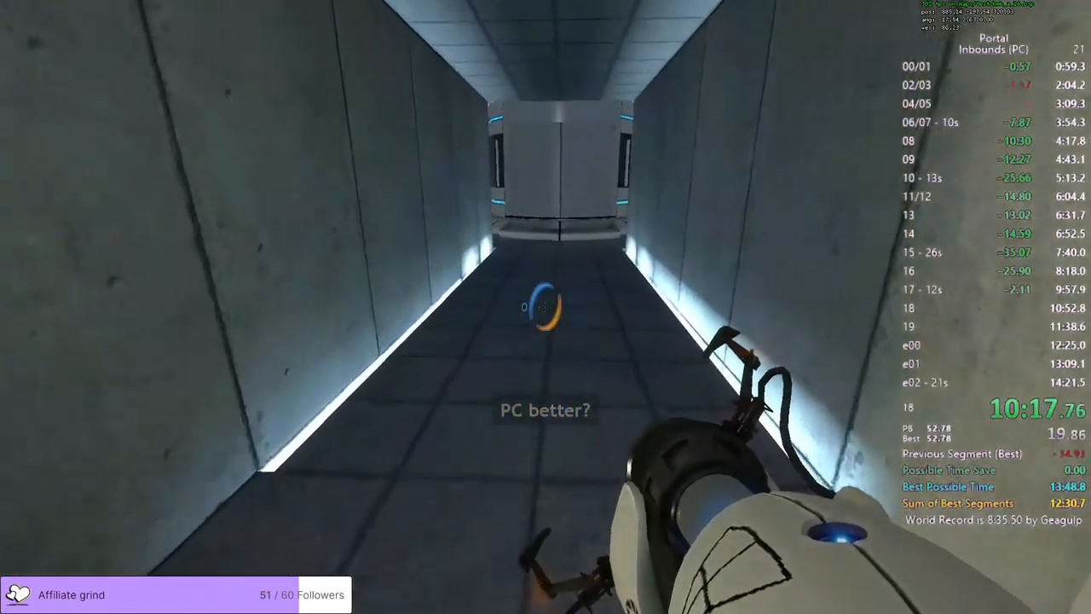
mouse_move(546, 307)
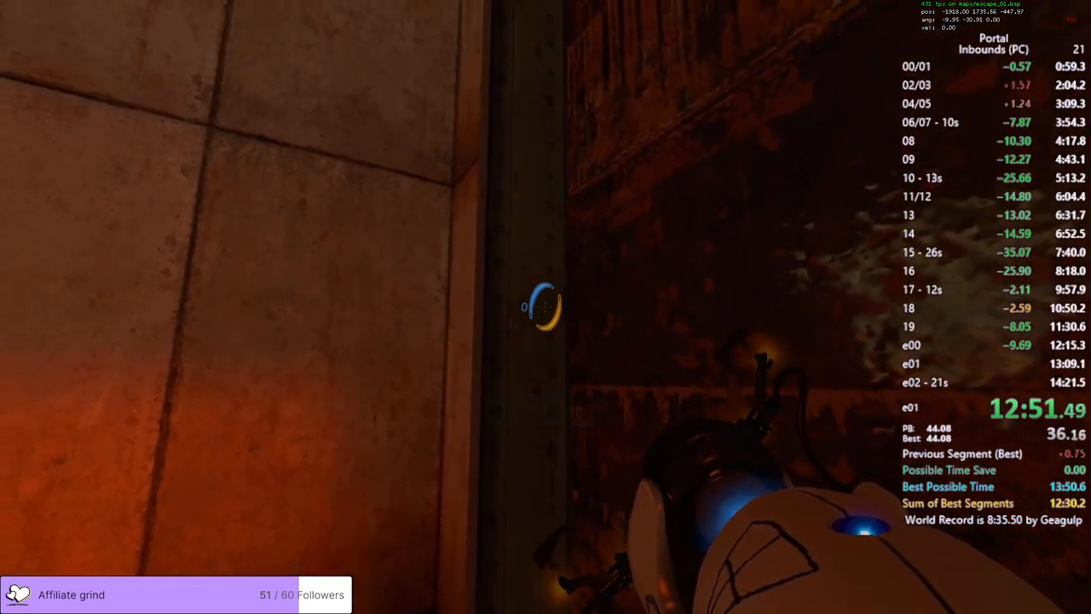
left_click(545, 307)
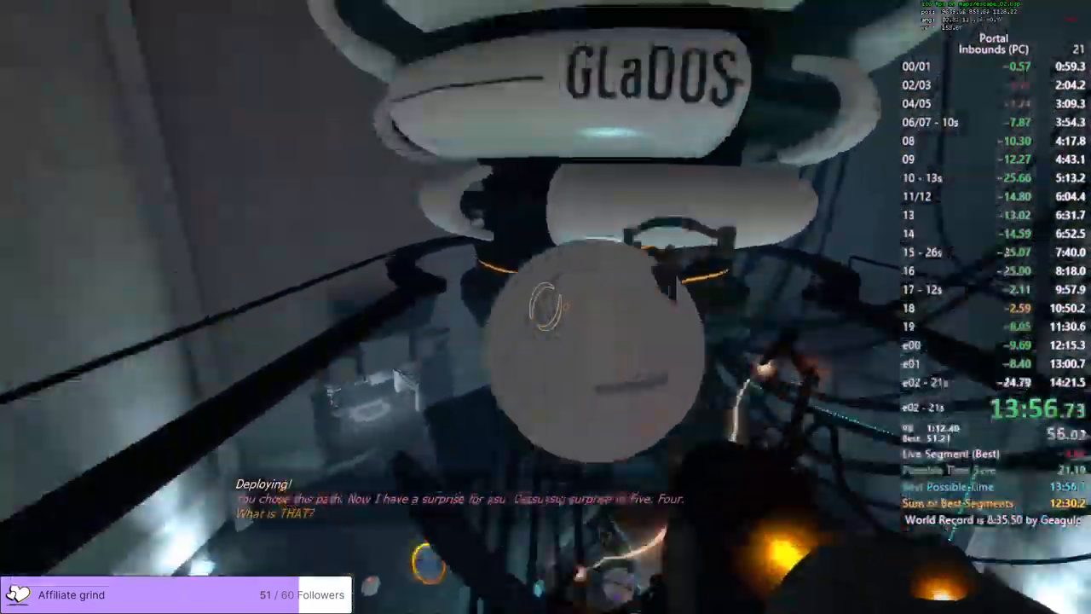
mouse_move(546, 306)
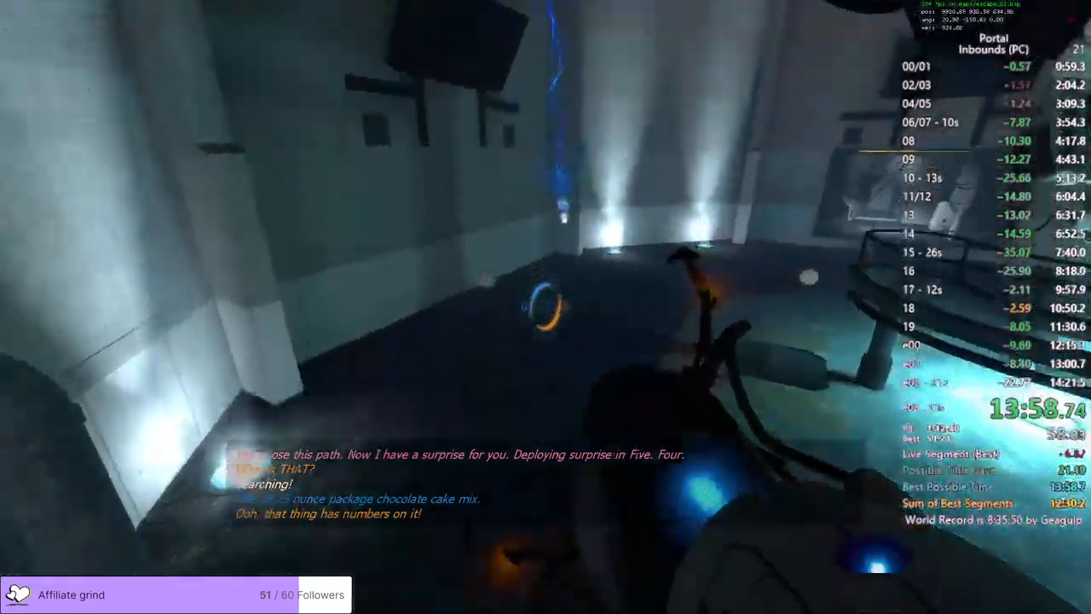